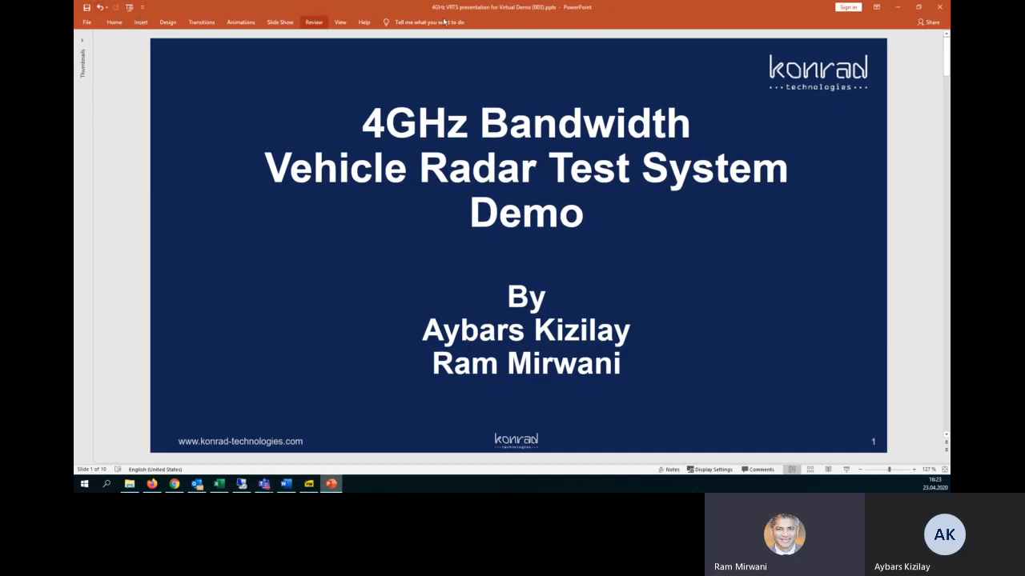
pyautogui.moveTo(896, 191)
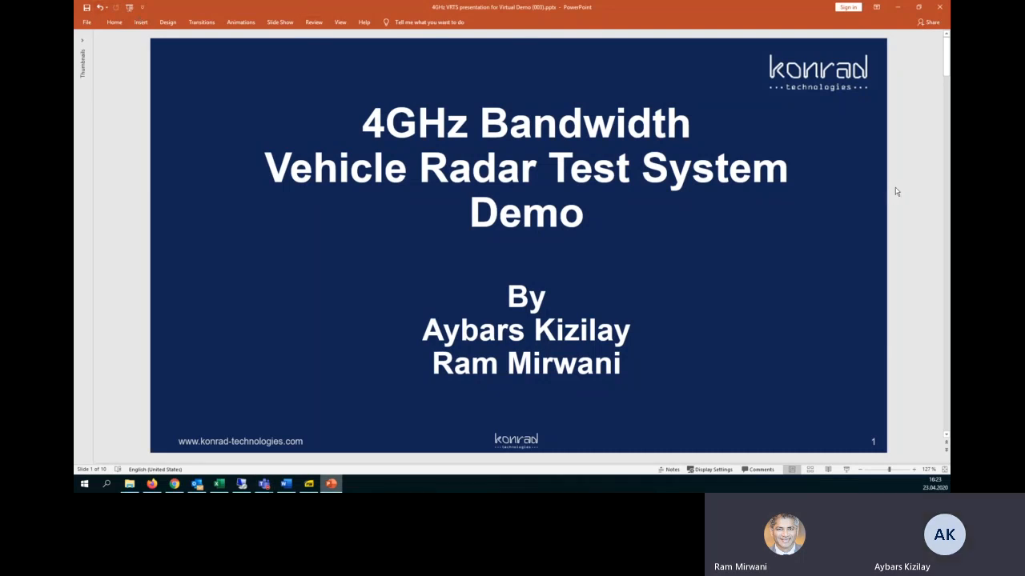
pyautogui.moveTo(664, 233)
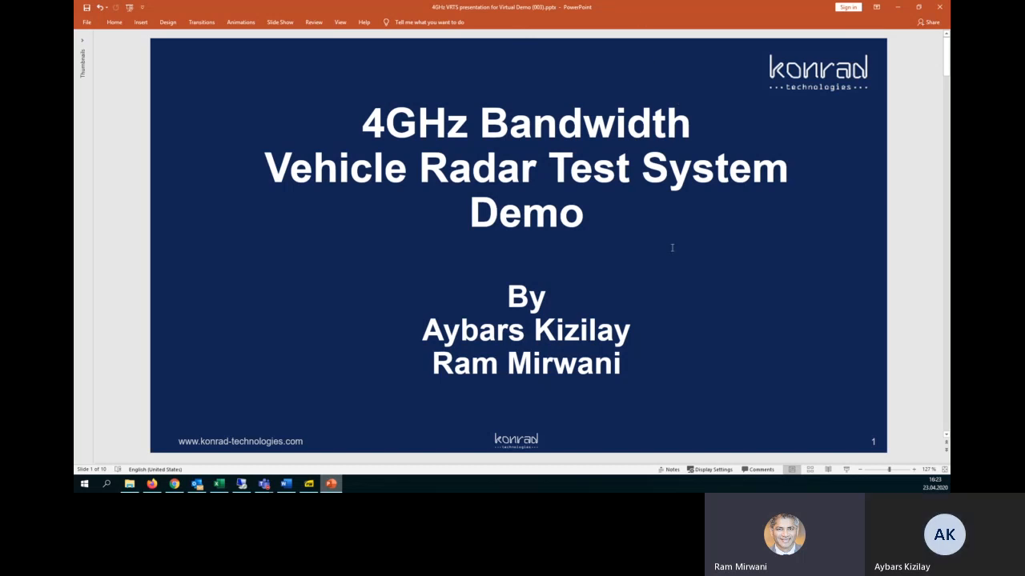
# Advance the deck to slide 2, the Vehicle Radar Test System (VRTS) overview
pyautogui.press('Right')
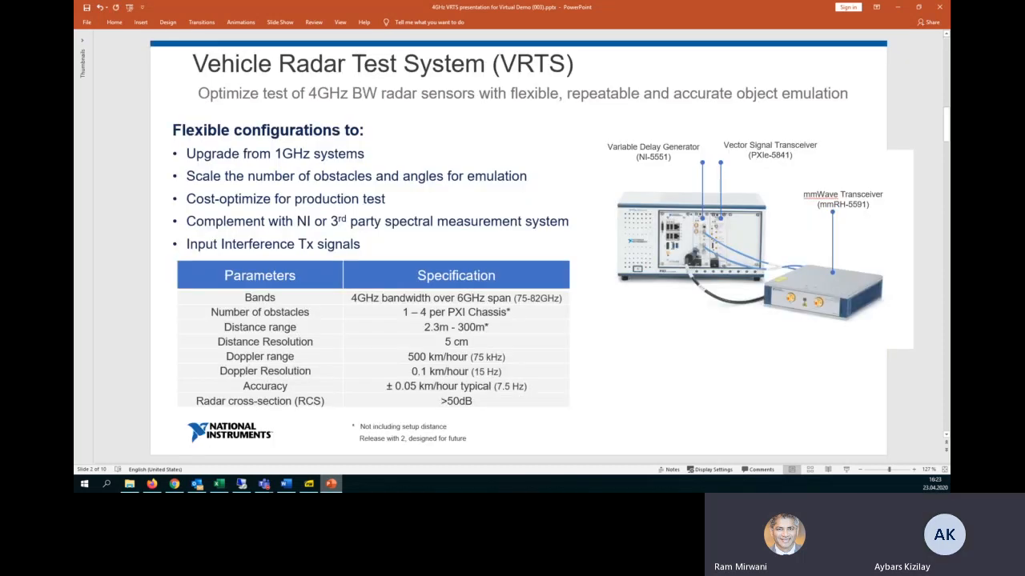
pyautogui.moveTo(649, 290)
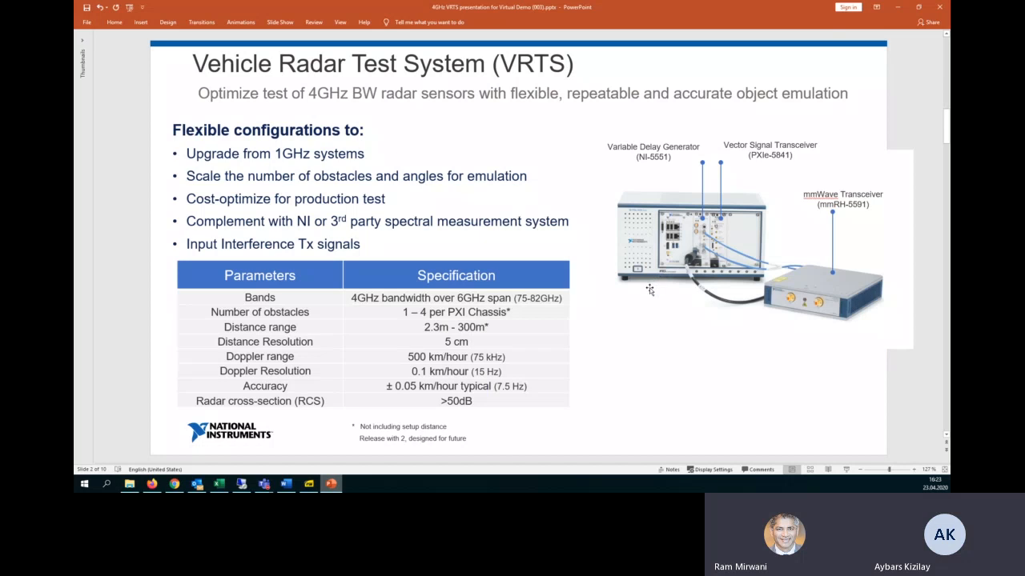
pyautogui.moveTo(631, 311)
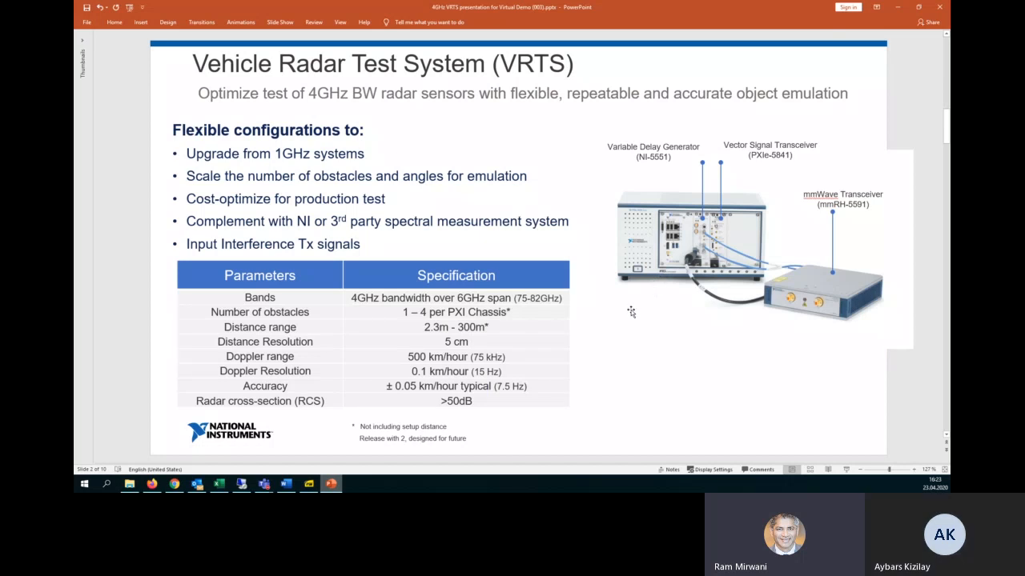
pyautogui.moveTo(881, 314)
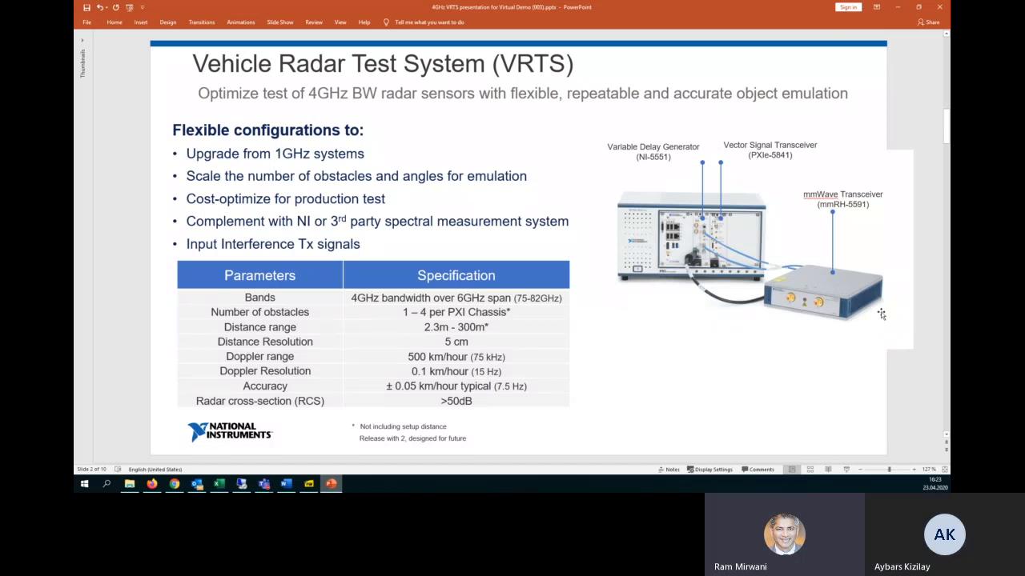
pyautogui.moveTo(793, 269)
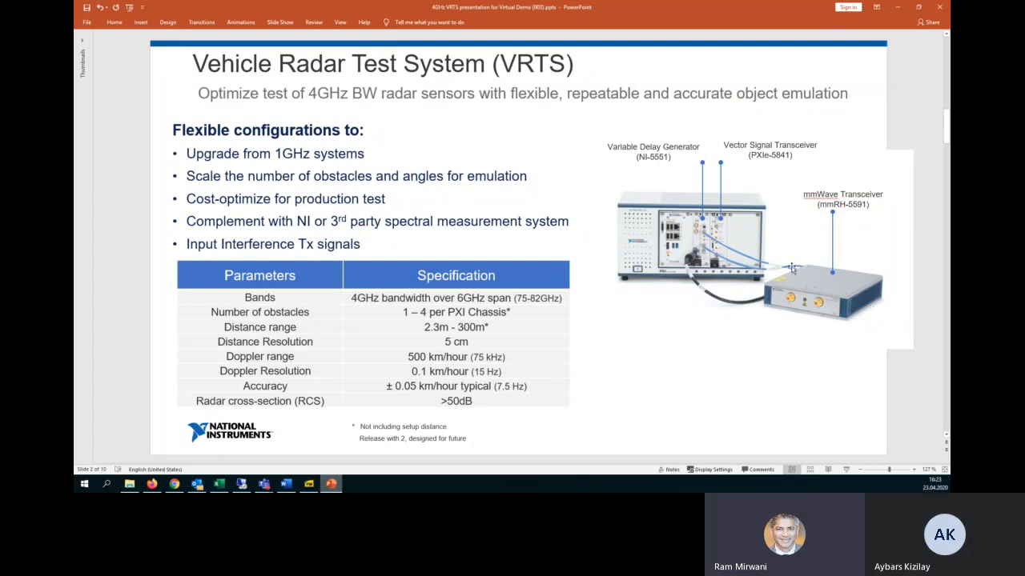
pyautogui.moveTo(781, 286)
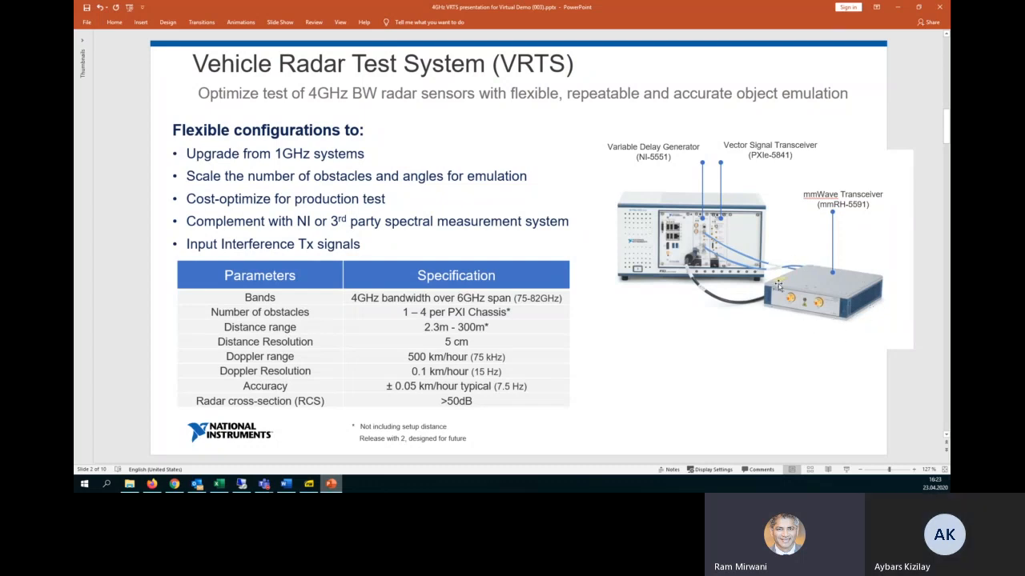
pyautogui.moveTo(687, 323)
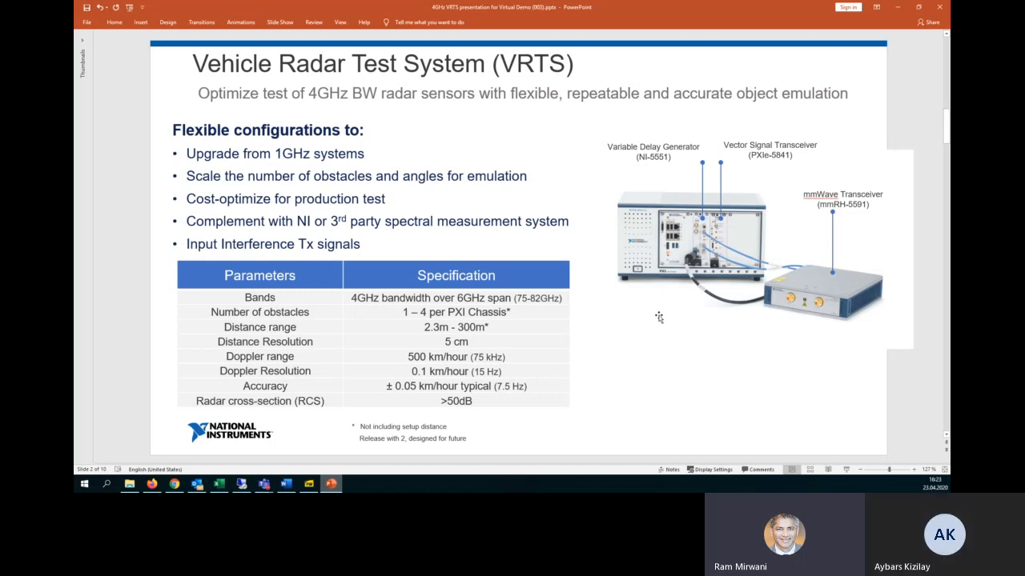
pyautogui.moveTo(772, 258)
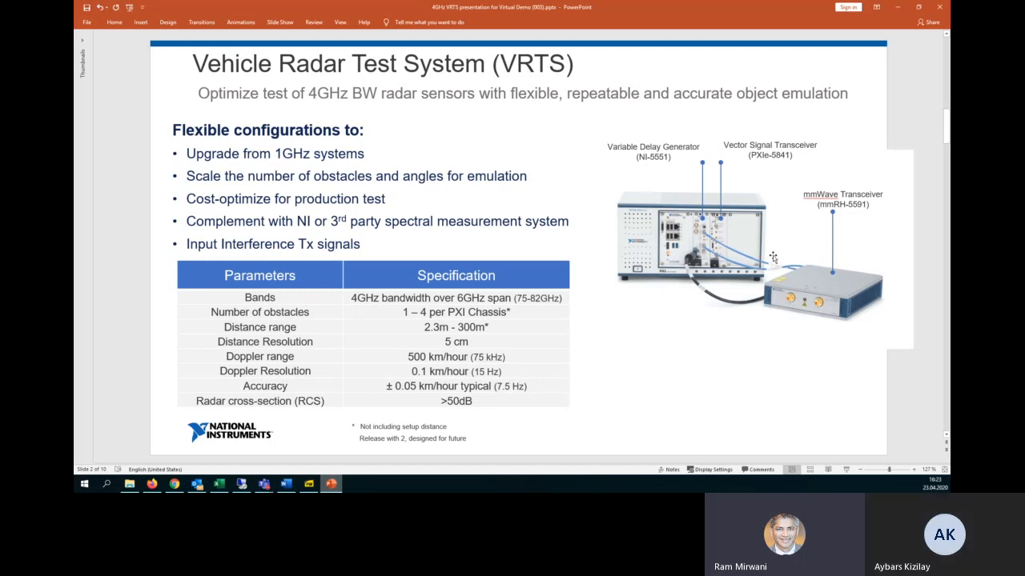
pyautogui.moveTo(615, 196)
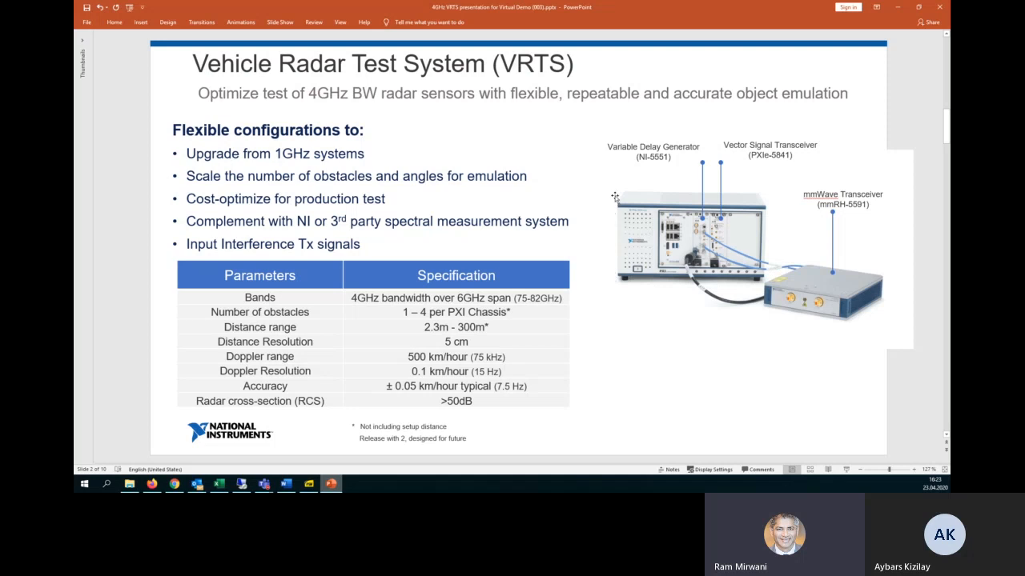
pyautogui.moveTo(710, 185)
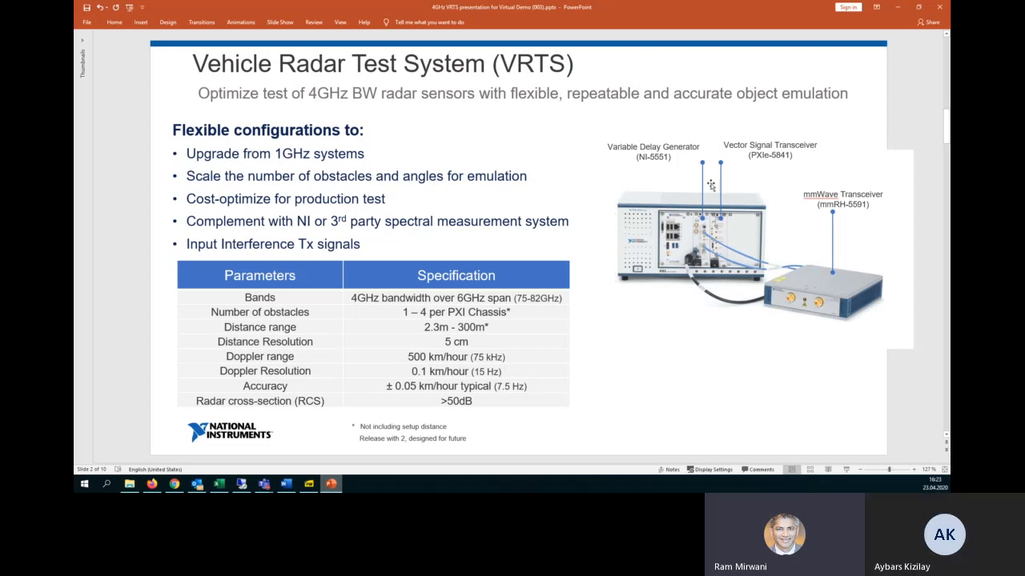
pyautogui.moveTo(703, 264)
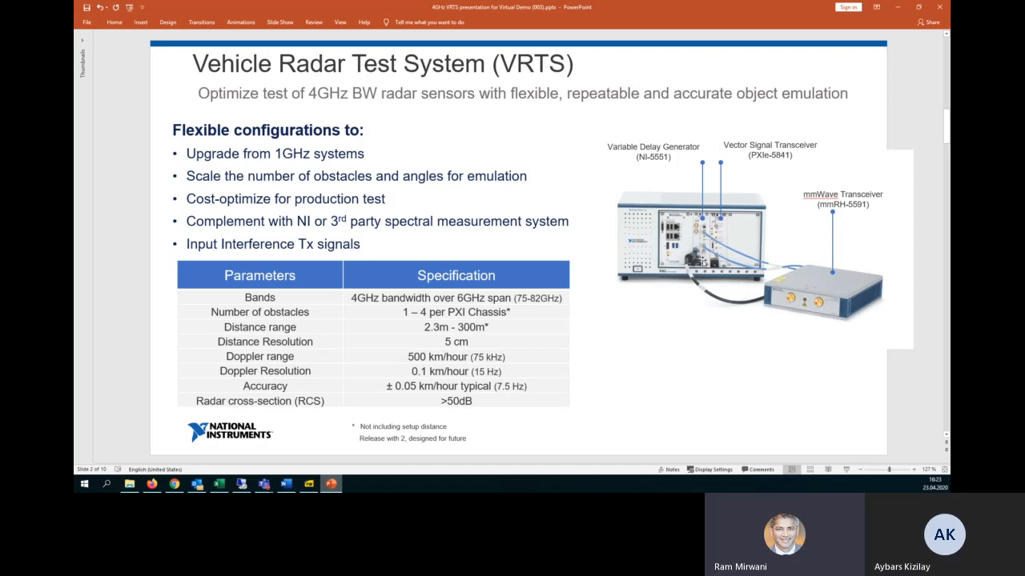
pyautogui.moveTo(704, 264)
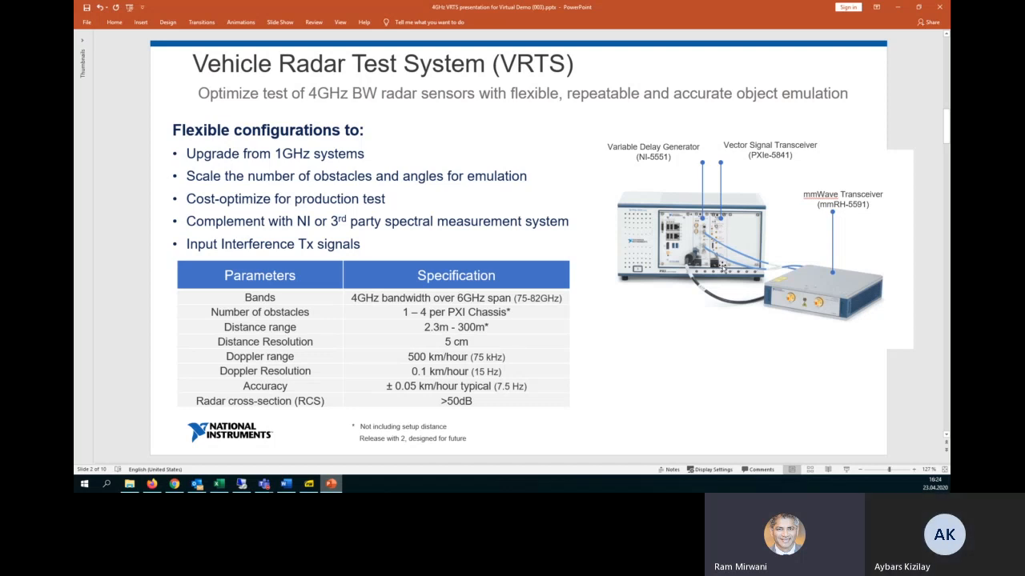
pyautogui.moveTo(629, 287)
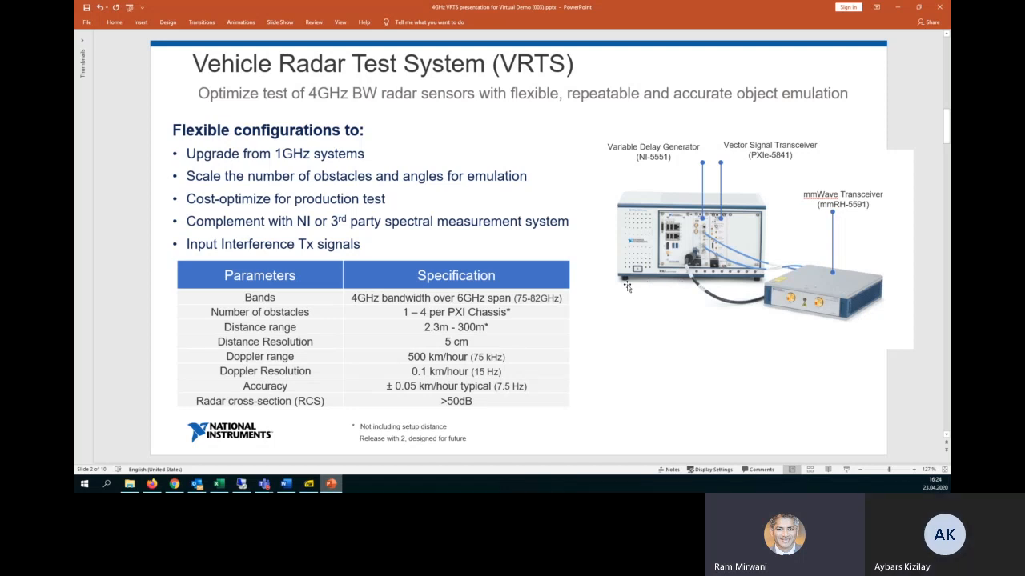
pyautogui.moveTo(627, 287)
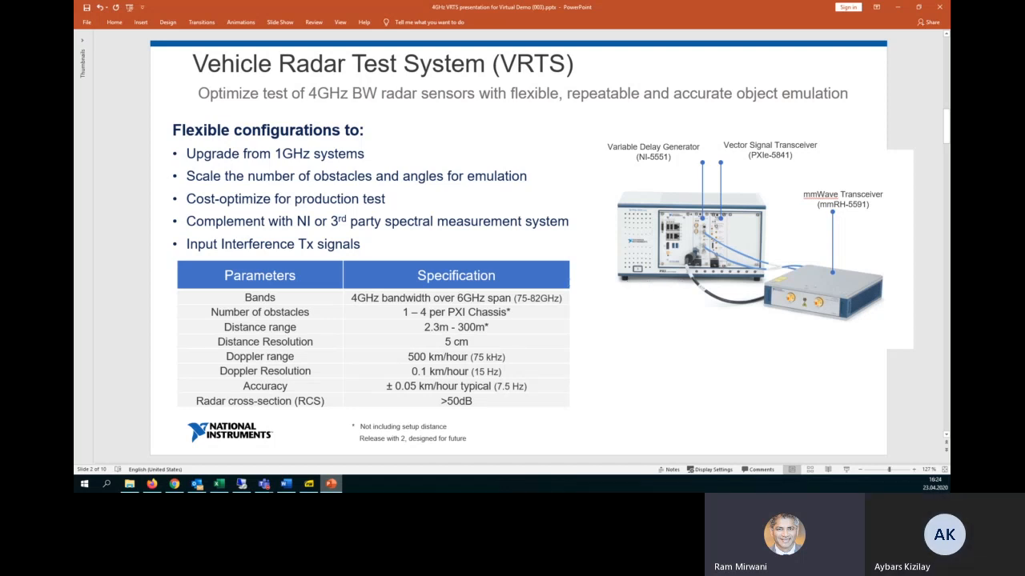
pyautogui.moveTo(509, 363)
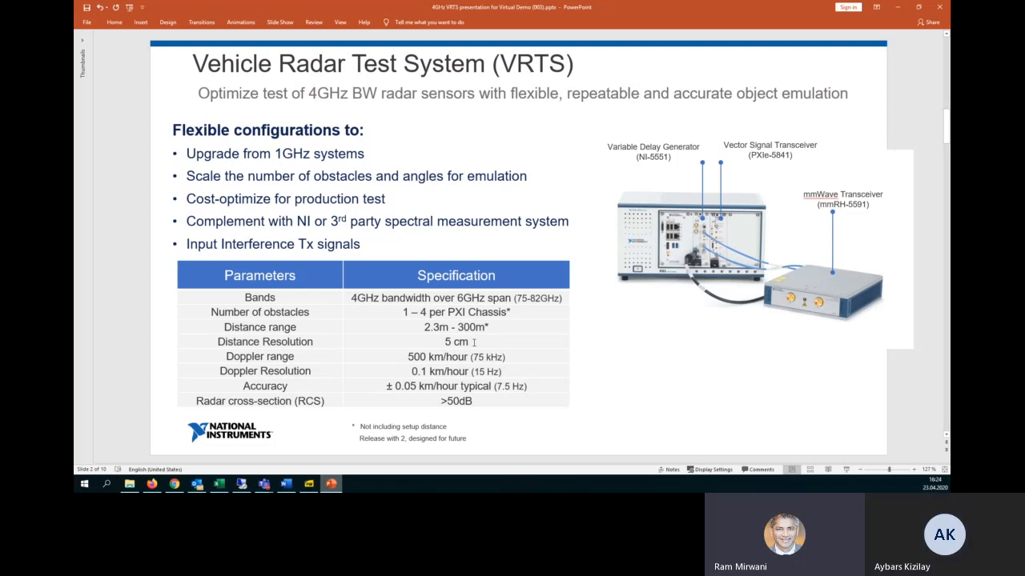
pyautogui.moveTo(505, 356)
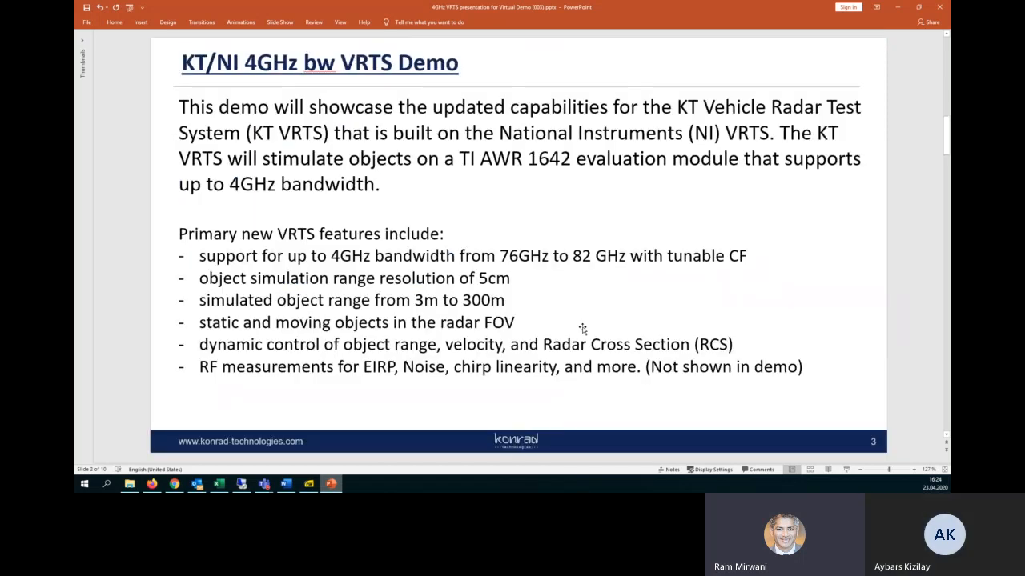
pyautogui.moveTo(707, 300)
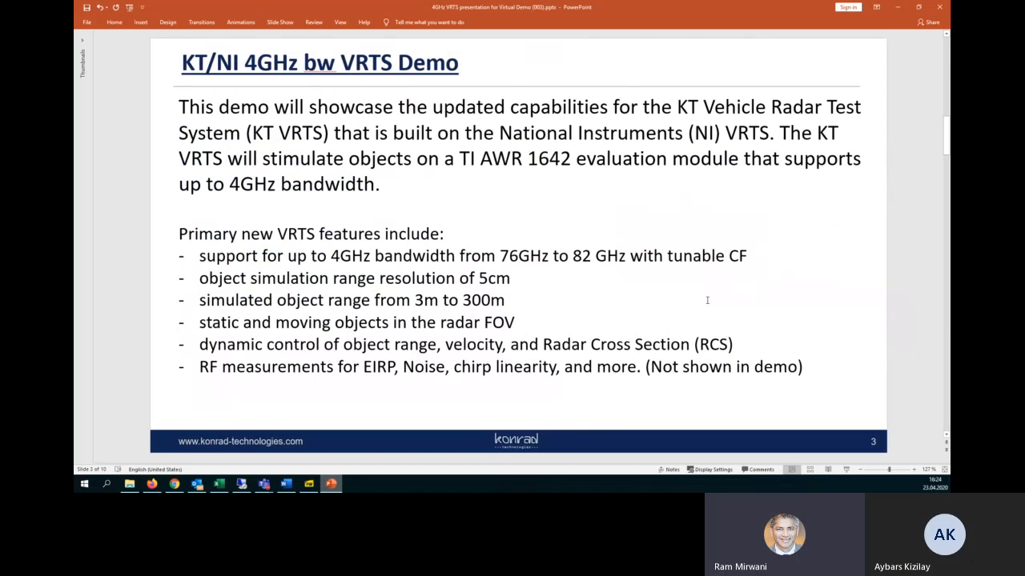
pyautogui.moveTo(764, 294)
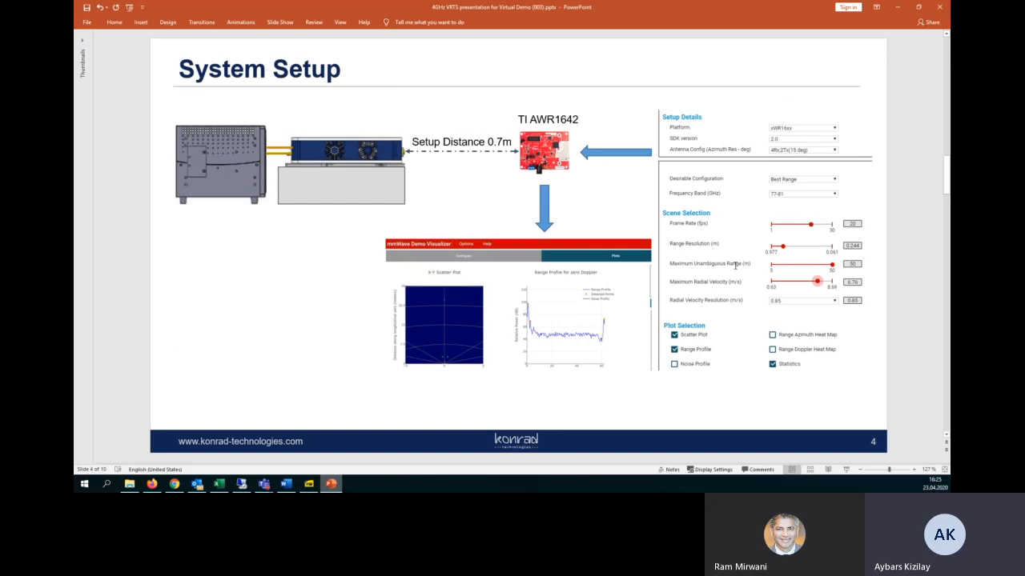
pyautogui.moveTo(334, 370)
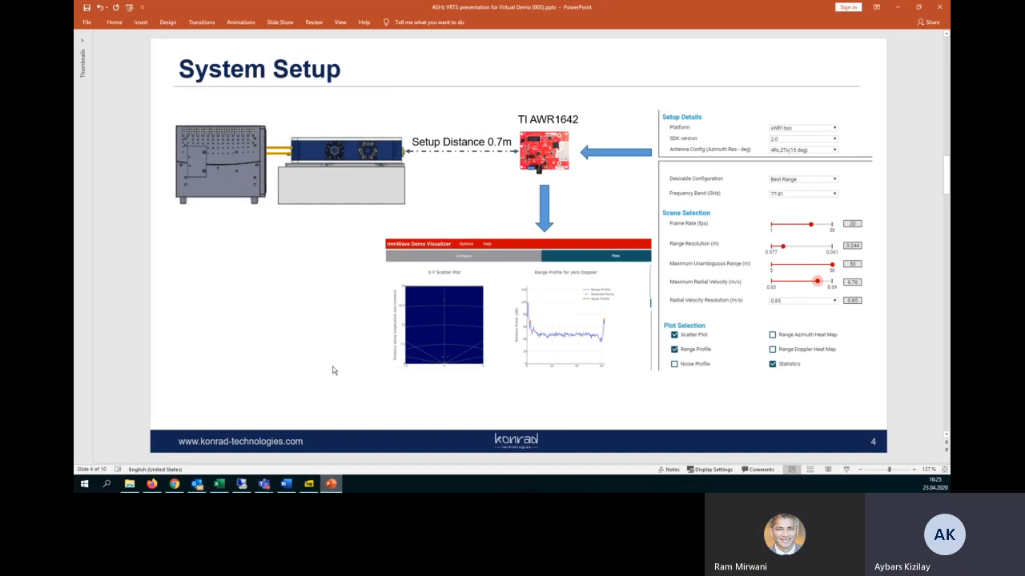
pyautogui.moveTo(323, 369)
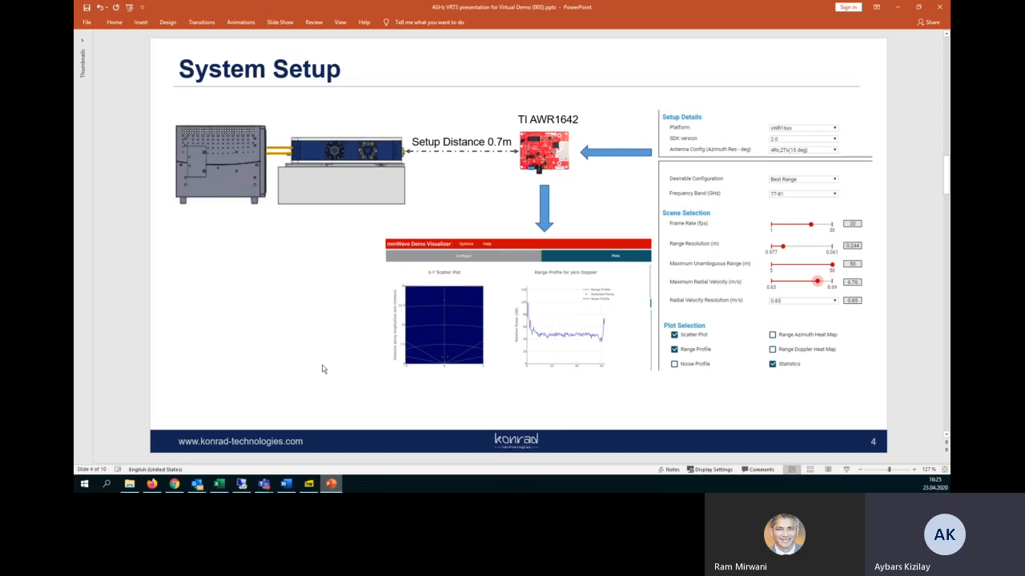
pyautogui.moveTo(340, 240)
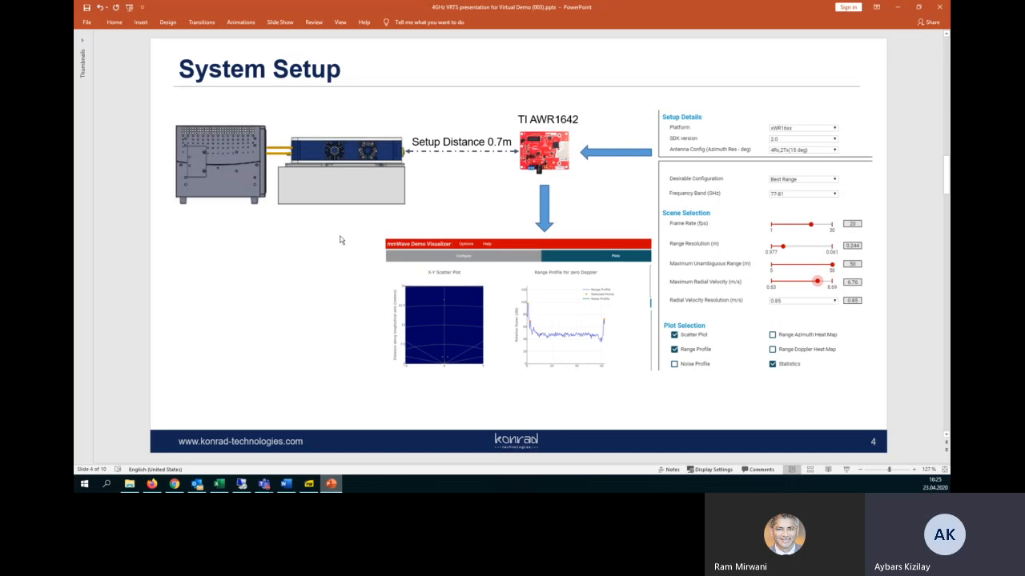
pyautogui.moveTo(348, 164)
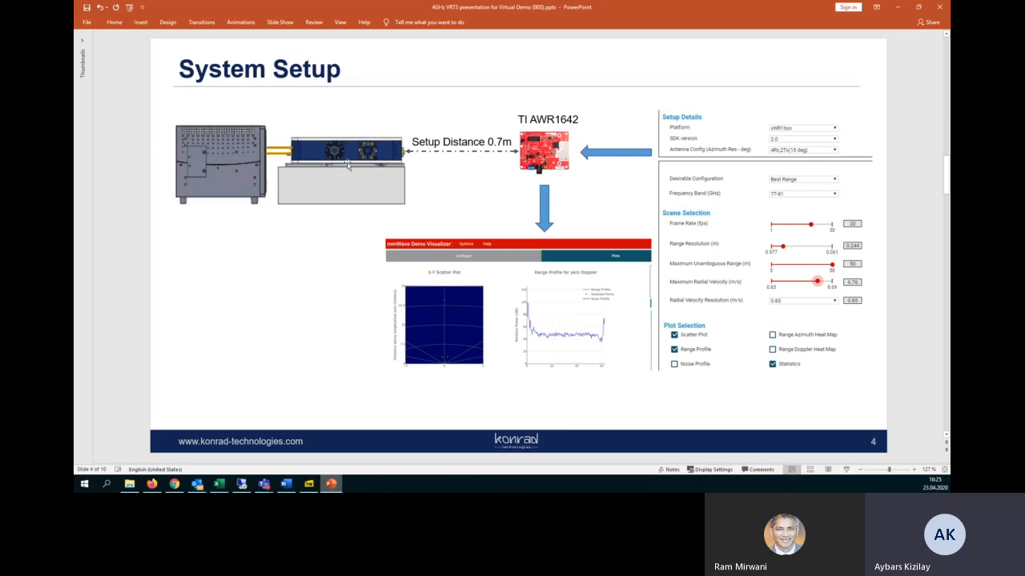
pyautogui.moveTo(424, 160)
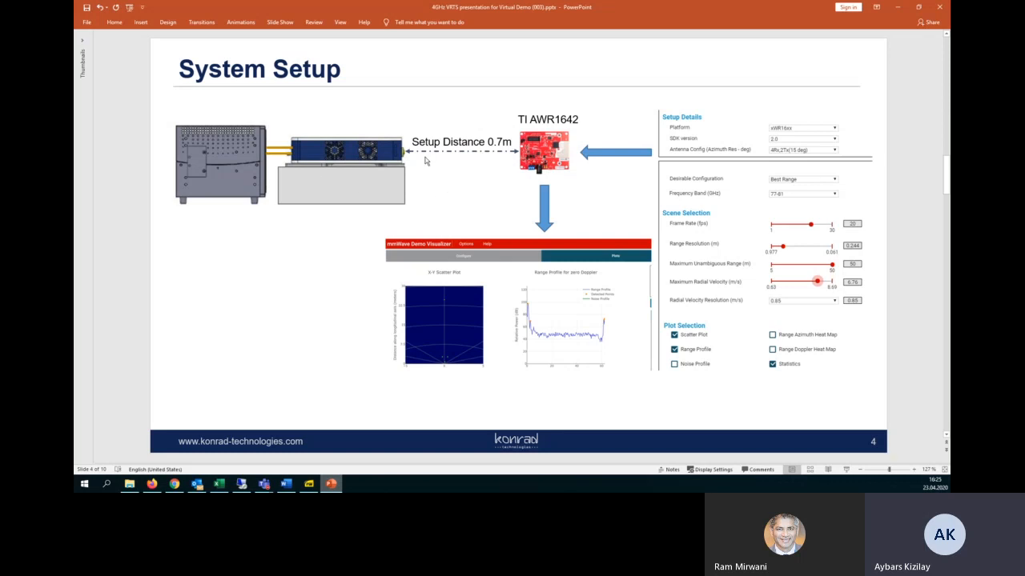
pyautogui.moveTo(502, 179)
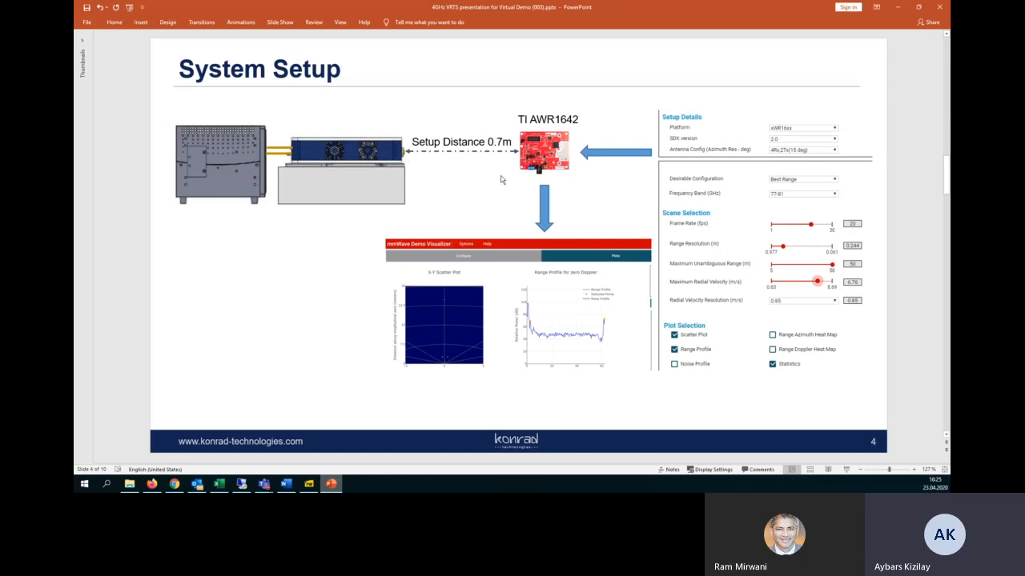
pyautogui.moveTo(519, 172)
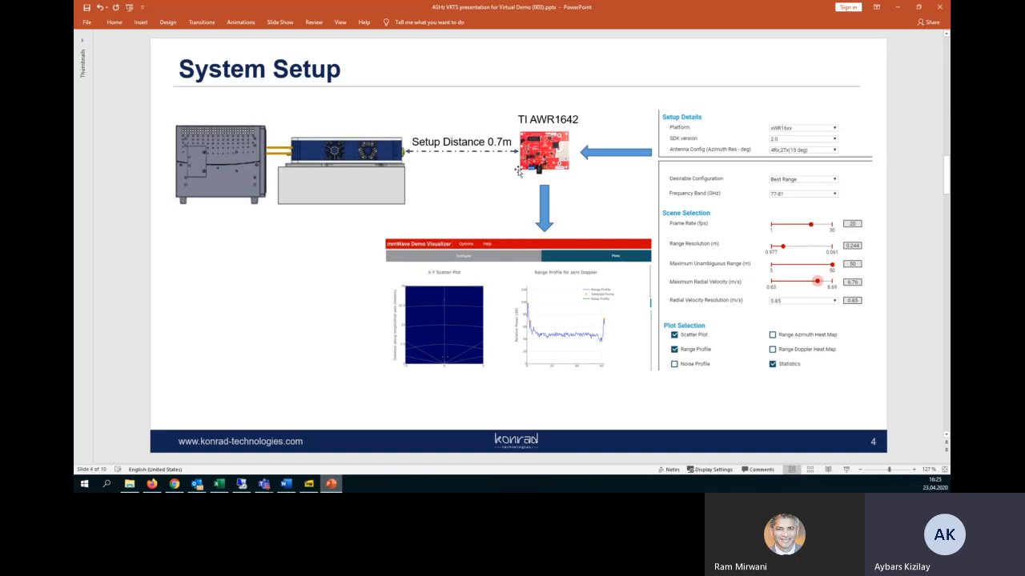
pyautogui.moveTo(502, 152)
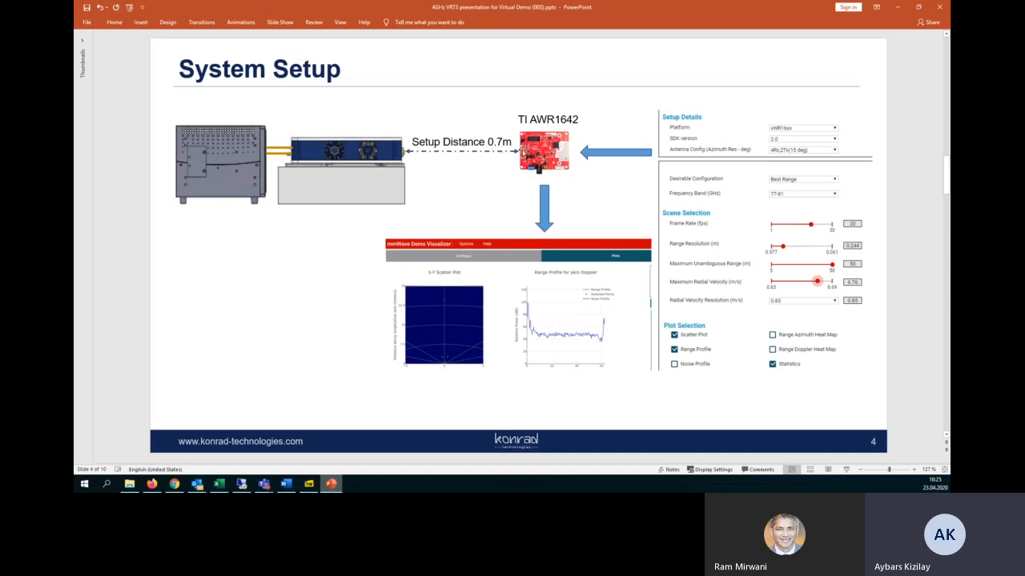
pyautogui.moveTo(669, 256)
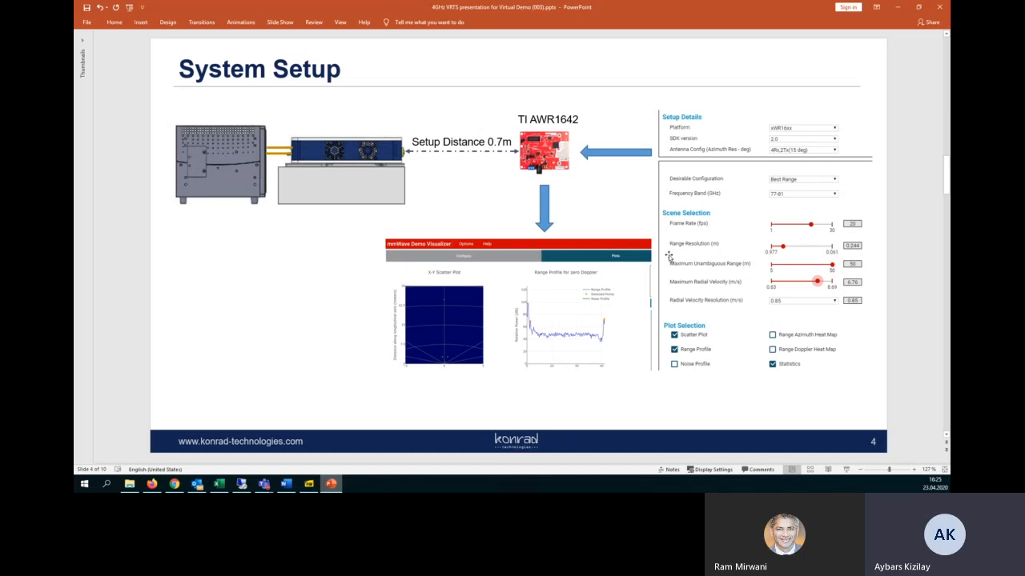
pyautogui.moveTo(680, 380)
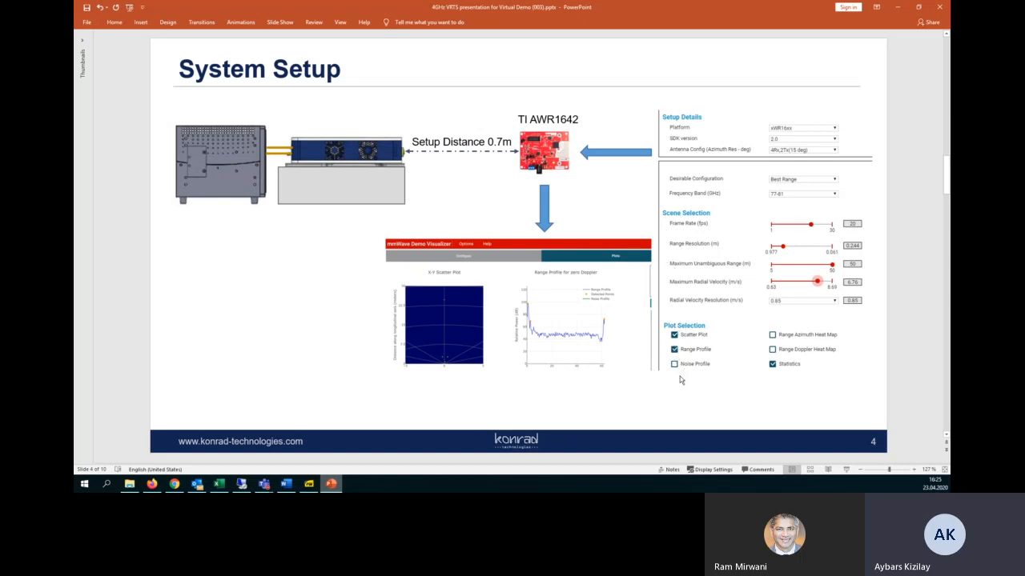
pyautogui.moveTo(599, 240)
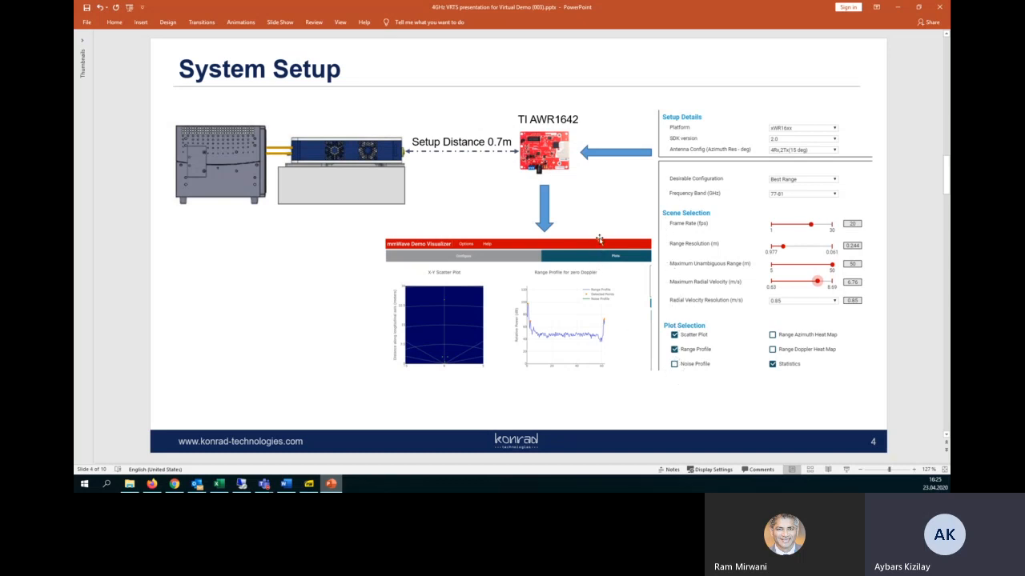
pyautogui.moveTo(594, 222)
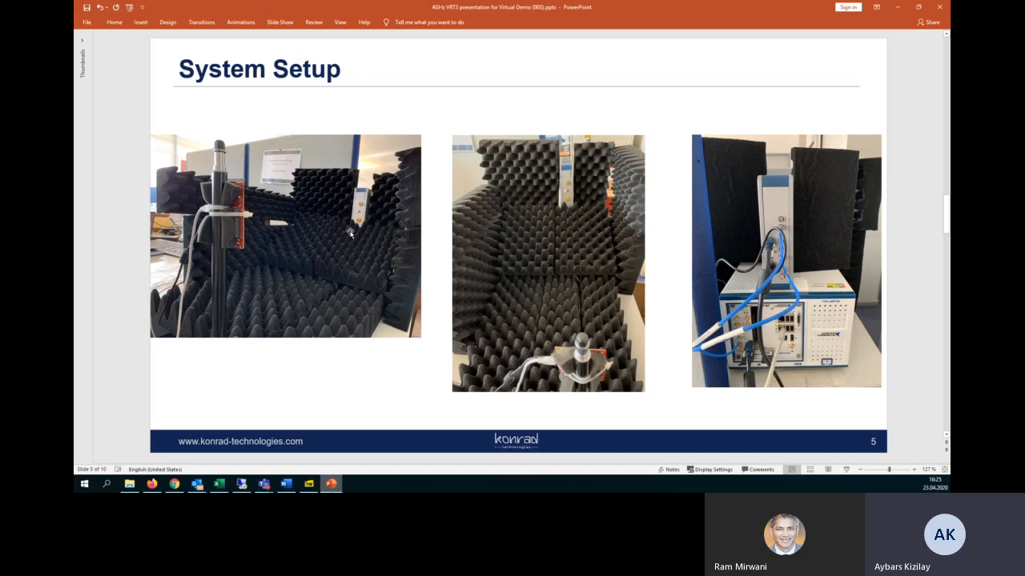
pyautogui.moveTo(689, 271)
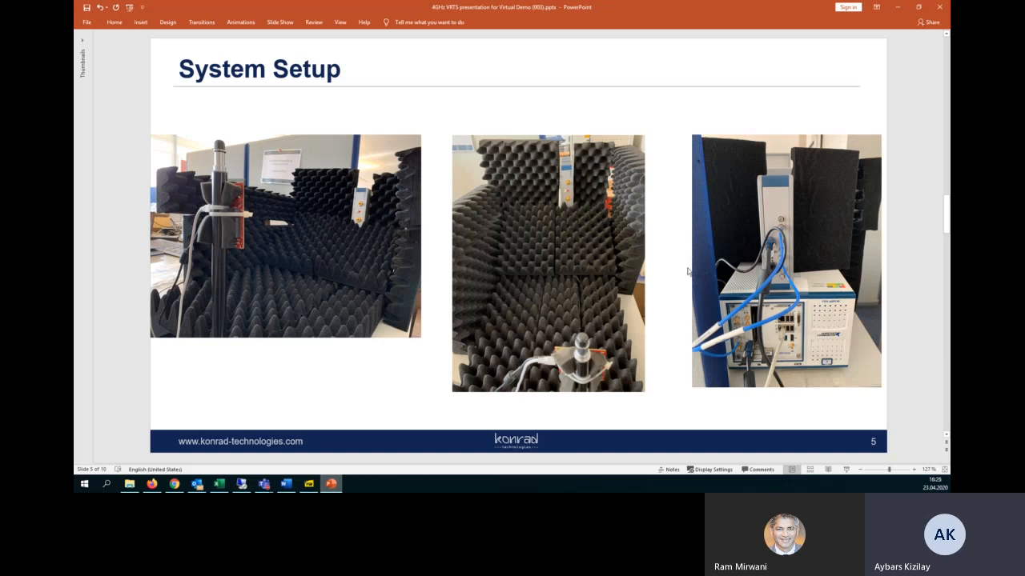
pyautogui.moveTo(762, 343)
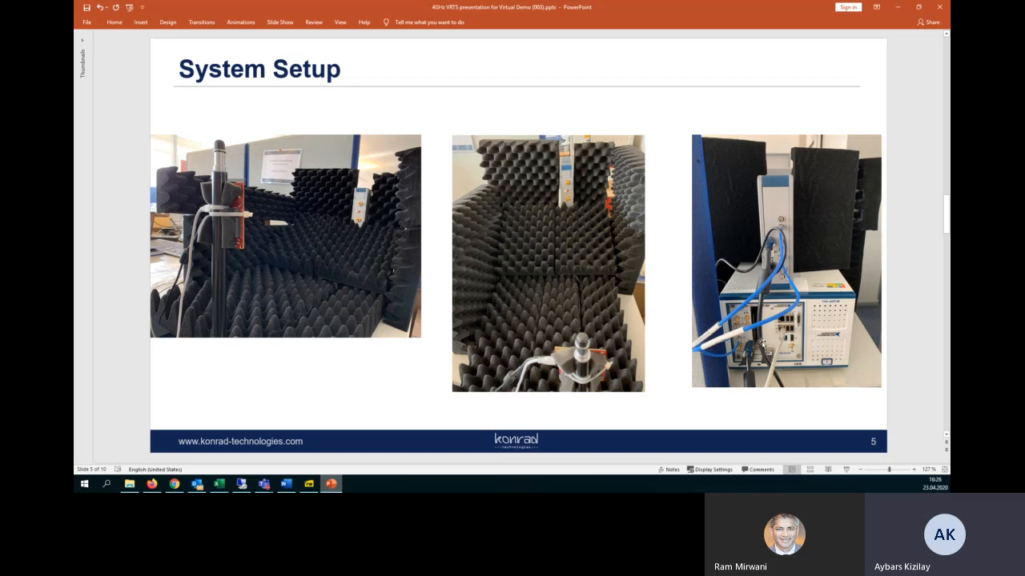
pyautogui.moveTo(765, 384)
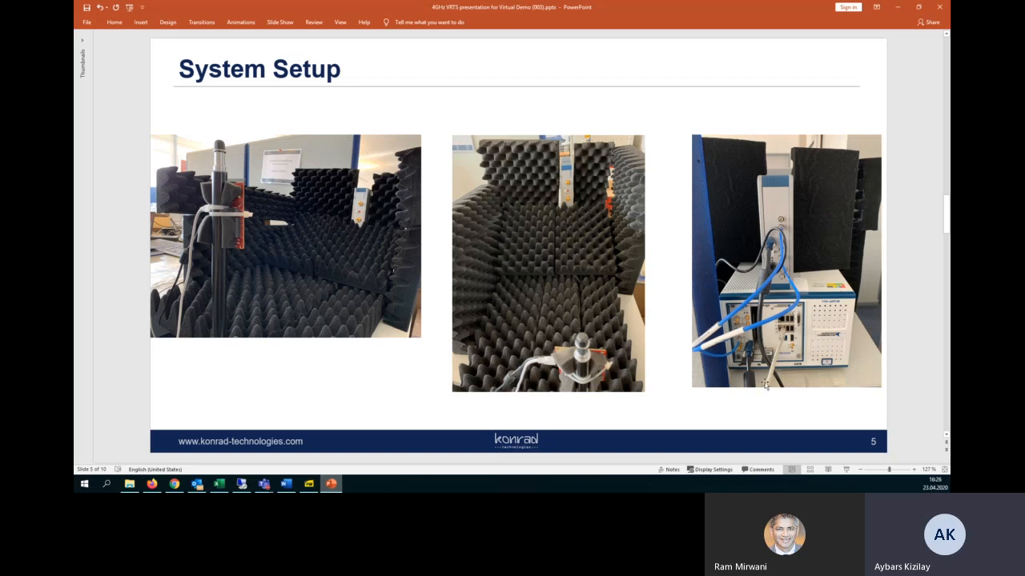
pyautogui.moveTo(734, 355)
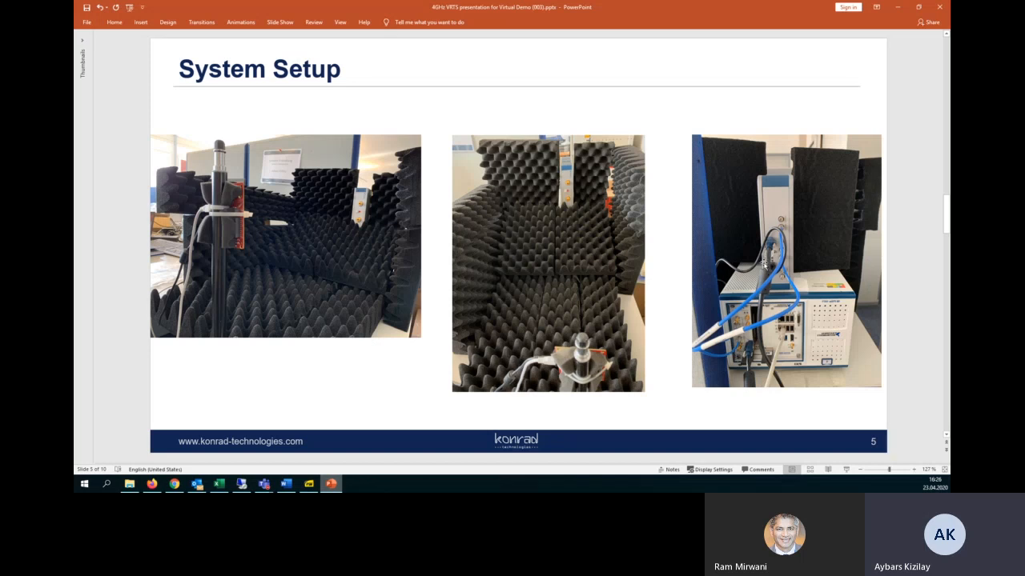
pyautogui.moveTo(698, 308)
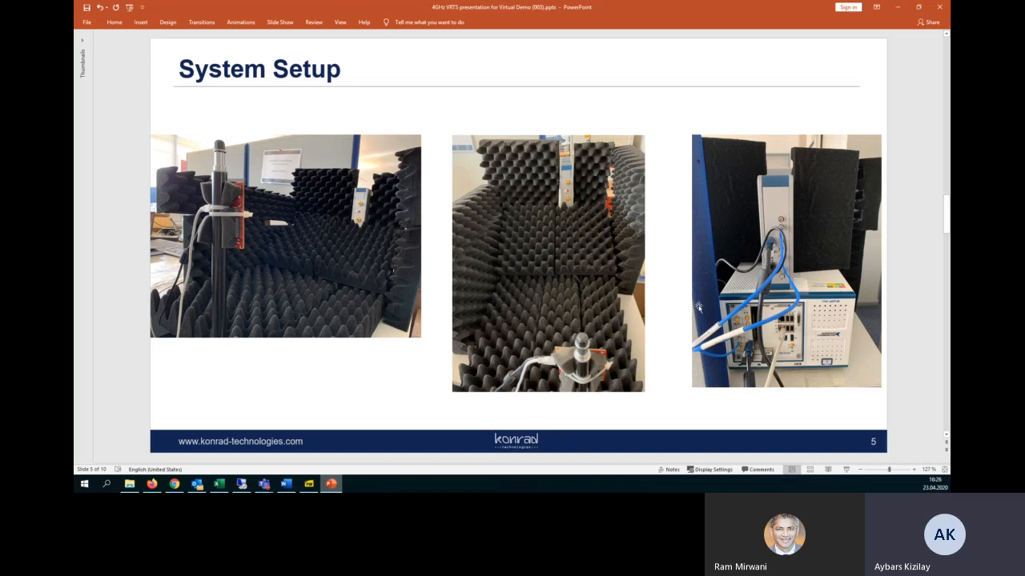
pyautogui.moveTo(691, 250)
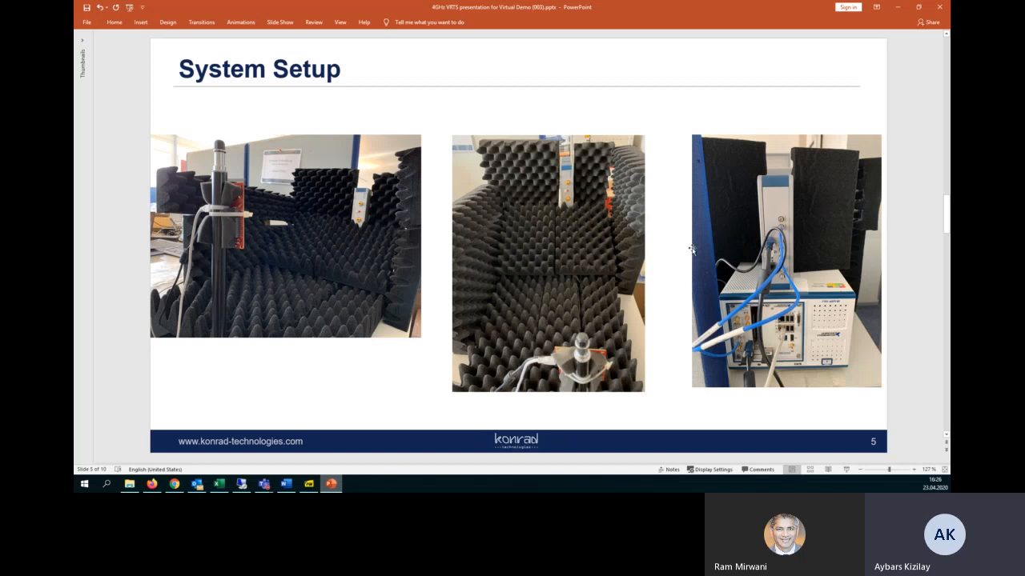
pyautogui.moveTo(834, 67)
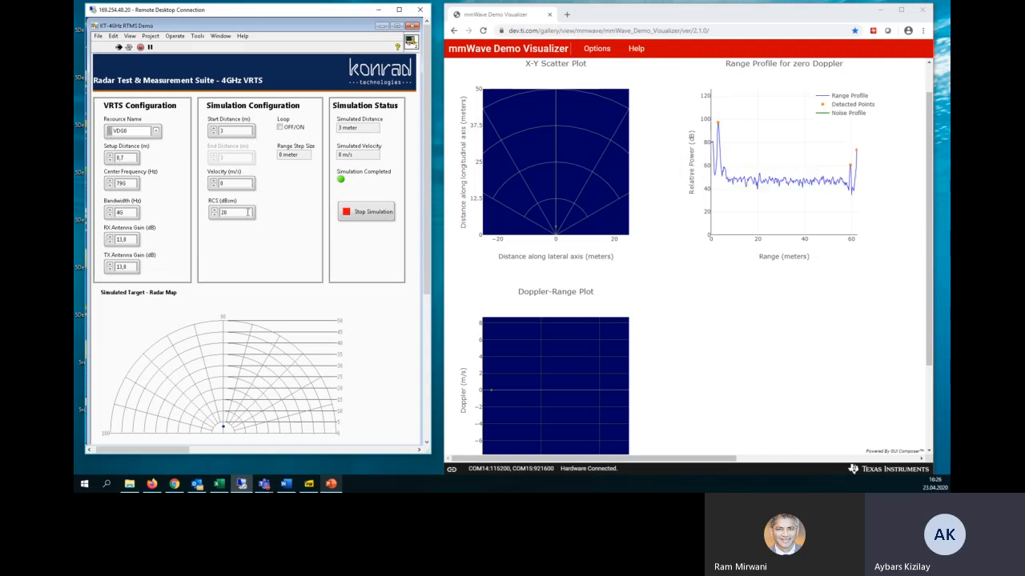
pyautogui.moveTo(707, 298)
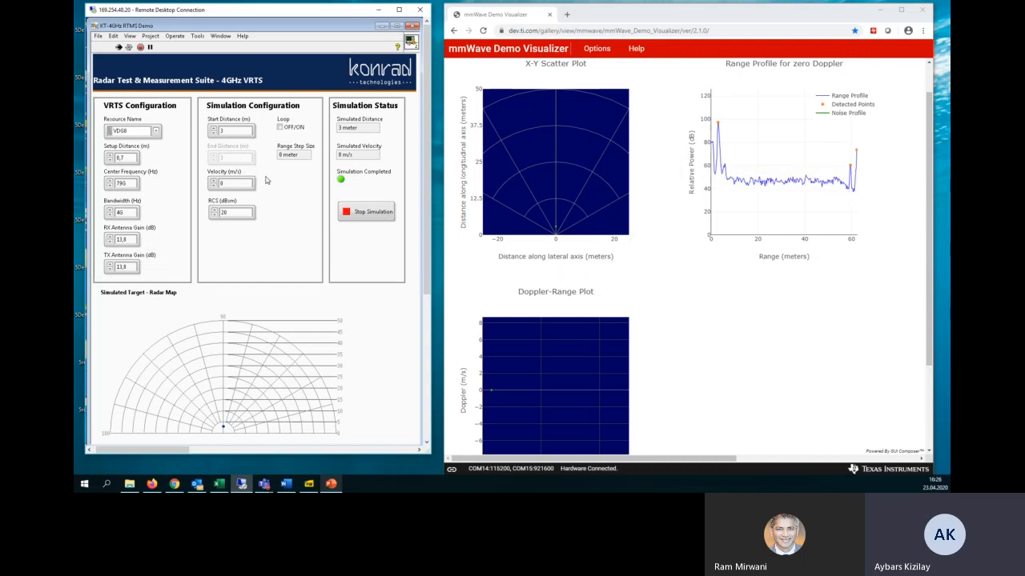
pyautogui.moveTo(530, 128)
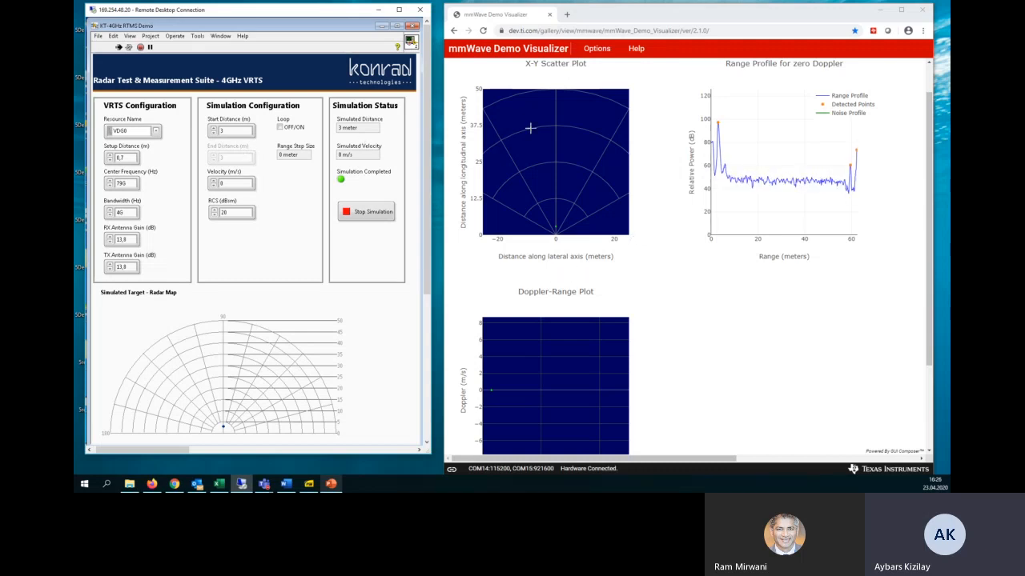
pyautogui.moveTo(561, 223)
pyautogui.write('0')
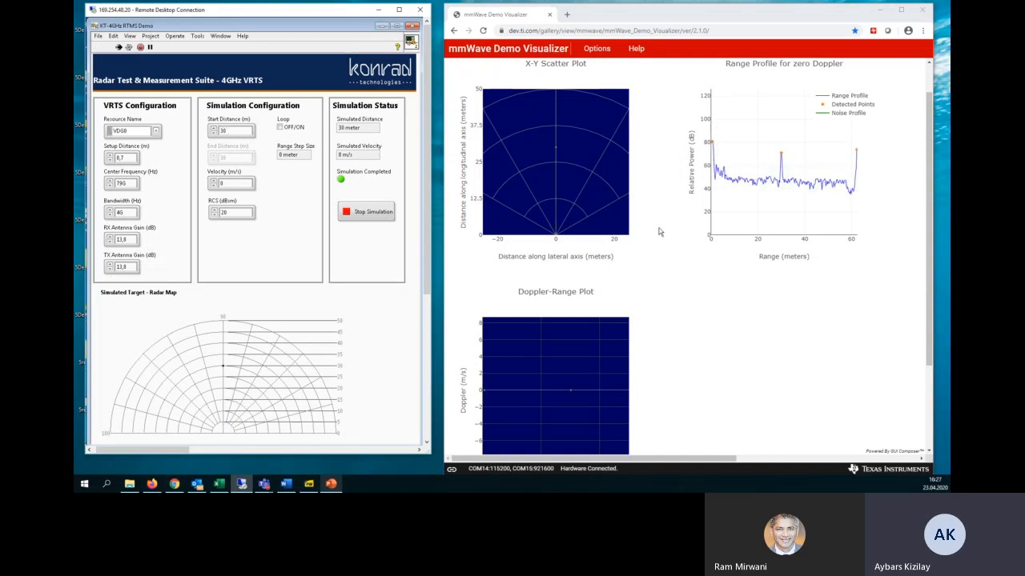
pyautogui.moveTo(559, 153)
pyautogui.write('2,78')
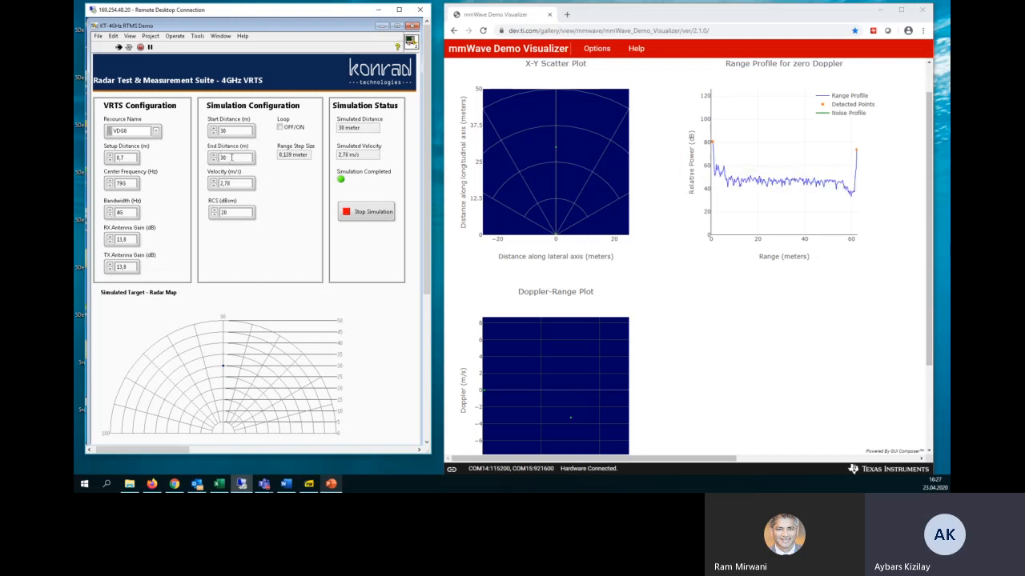
# Change the moving target's End Distance to 56 m with looping on
pyautogui.tripleClick(230, 158)
pyautogui.write('50')
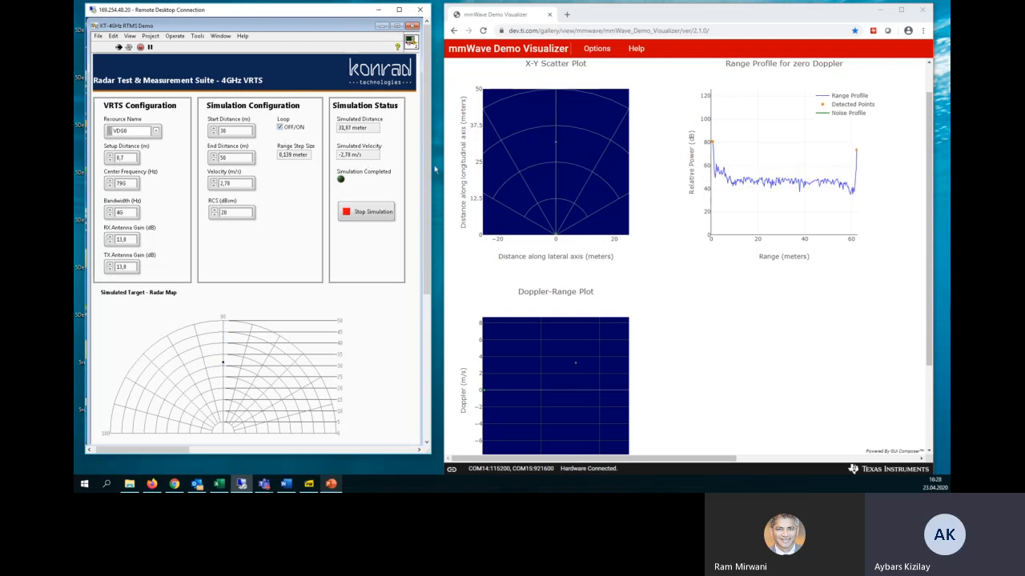
pyautogui.moveTo(555, 132)
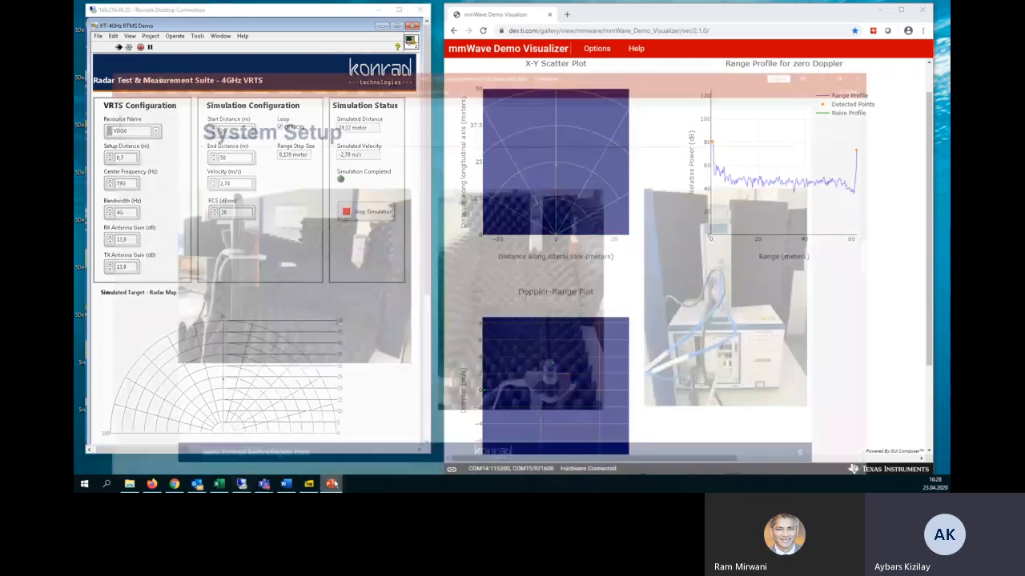
# Return to the presentation and show the closing Contact Info slide
pyautogui.click(330, 483)
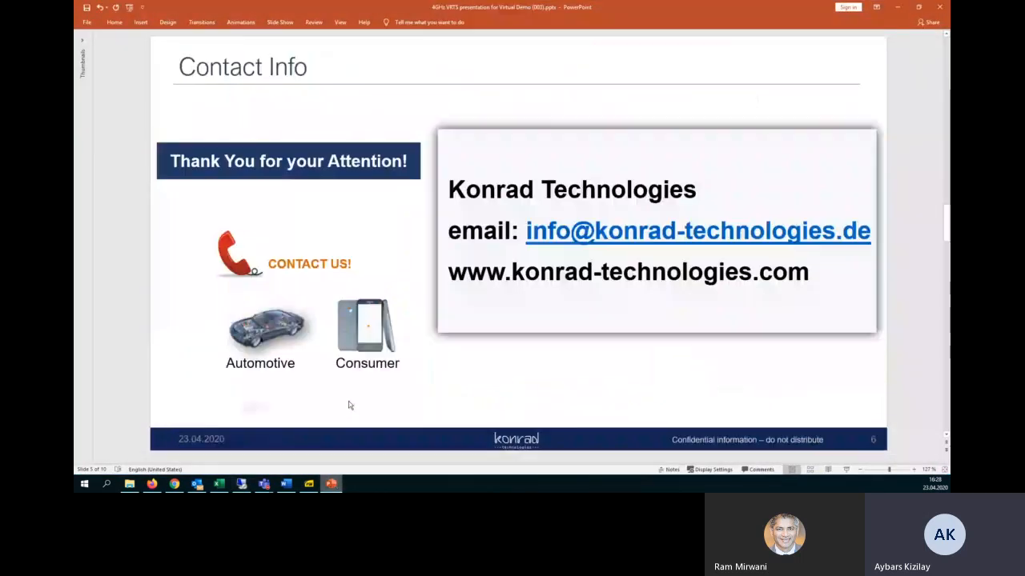